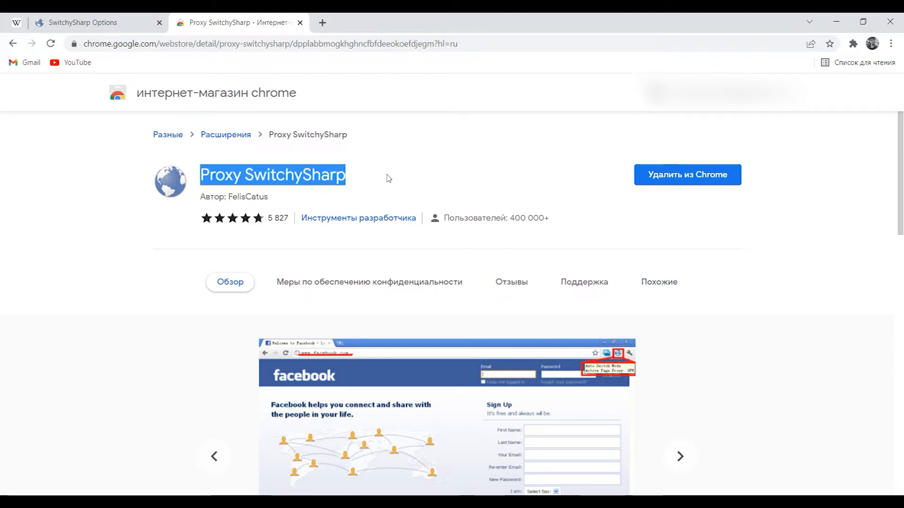
mouse_move(437, 179)
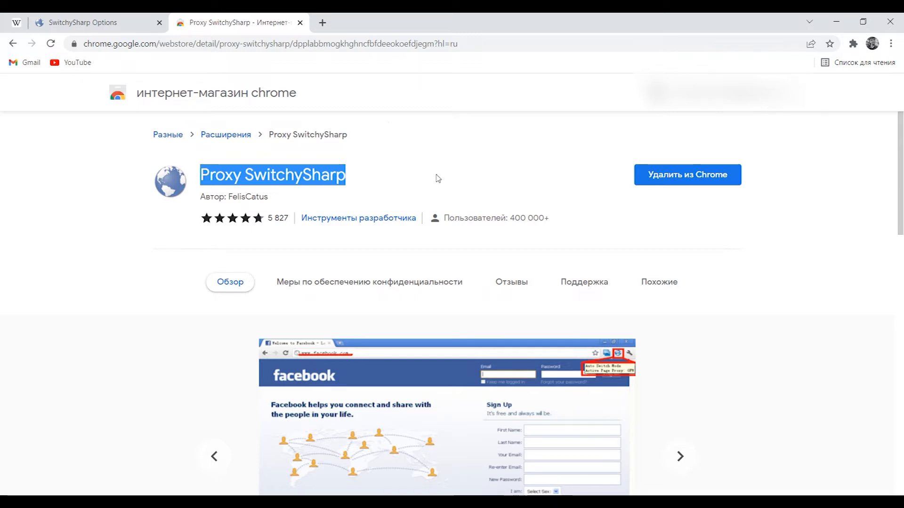
Step: Scroll through the page and switch to the SwitchySharp options page
scroll(down, 3)
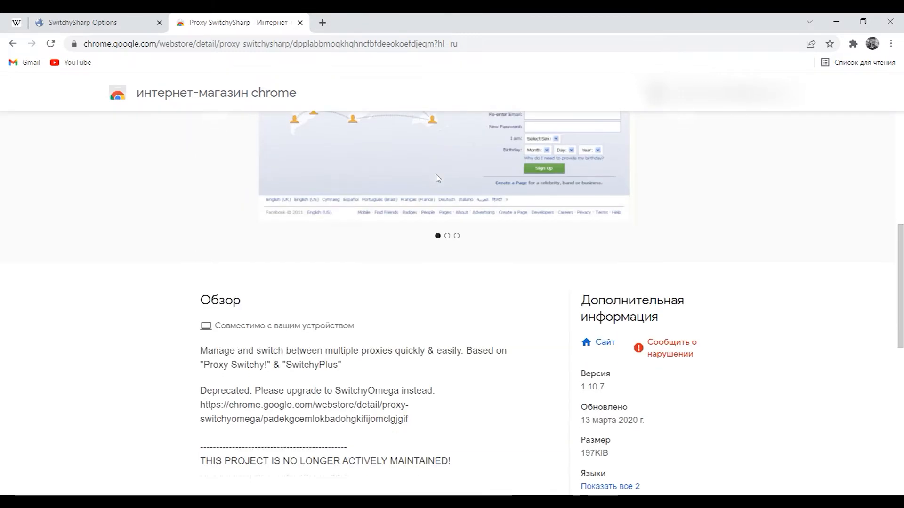
scroll(down, 3)
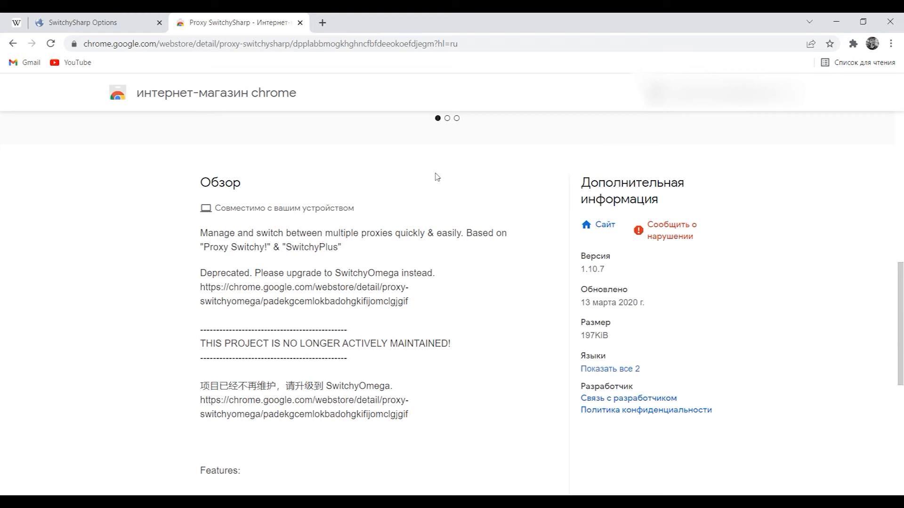
scroll(down, 3)
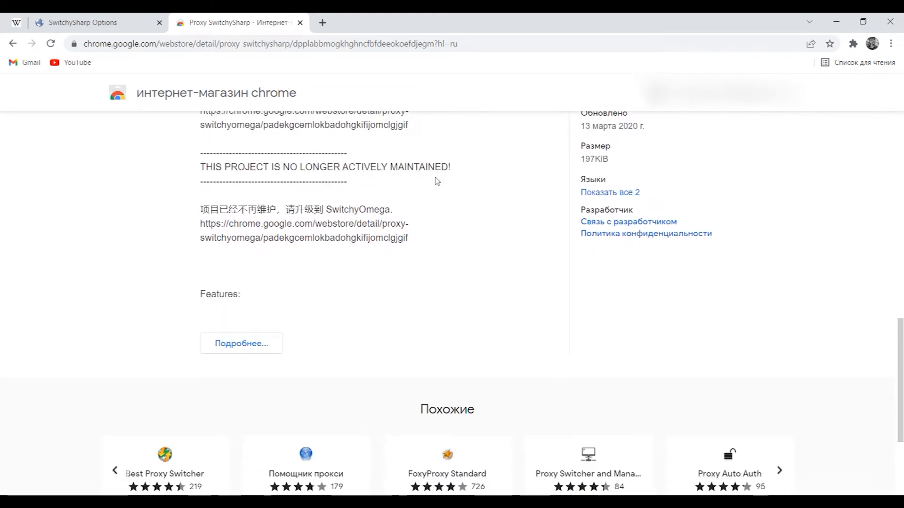
scroll(down, 3)
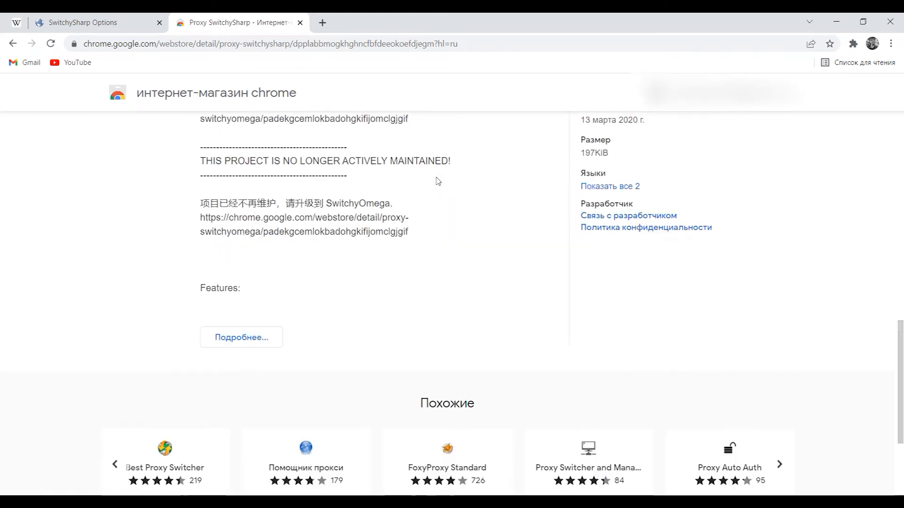
scroll(up, 3)
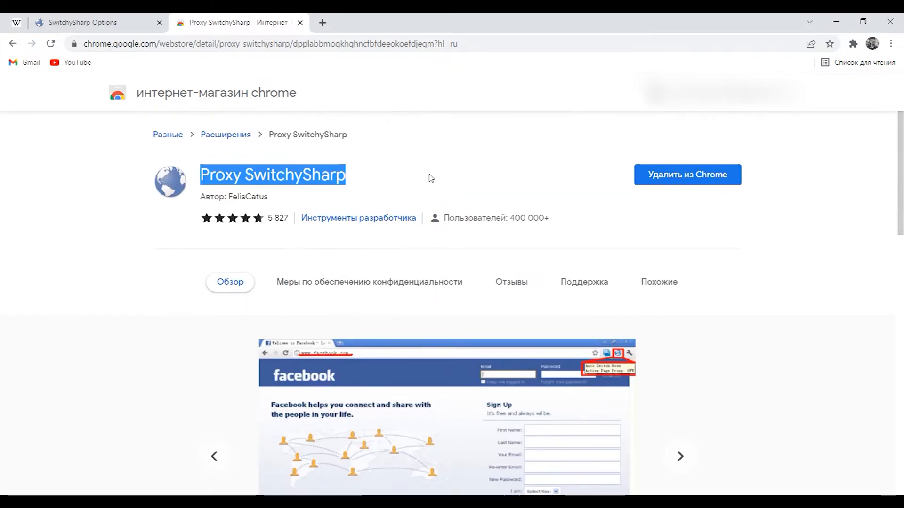
scroll(down, 3)
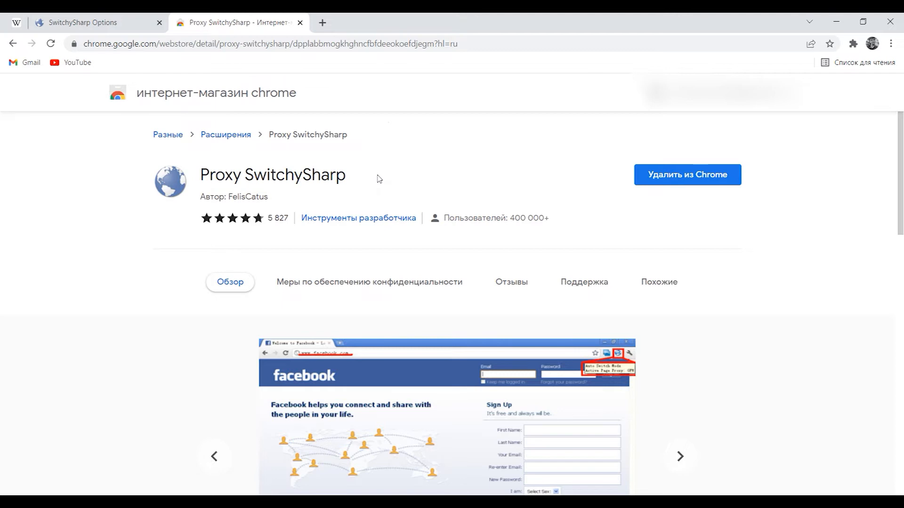
scroll(down, 3)
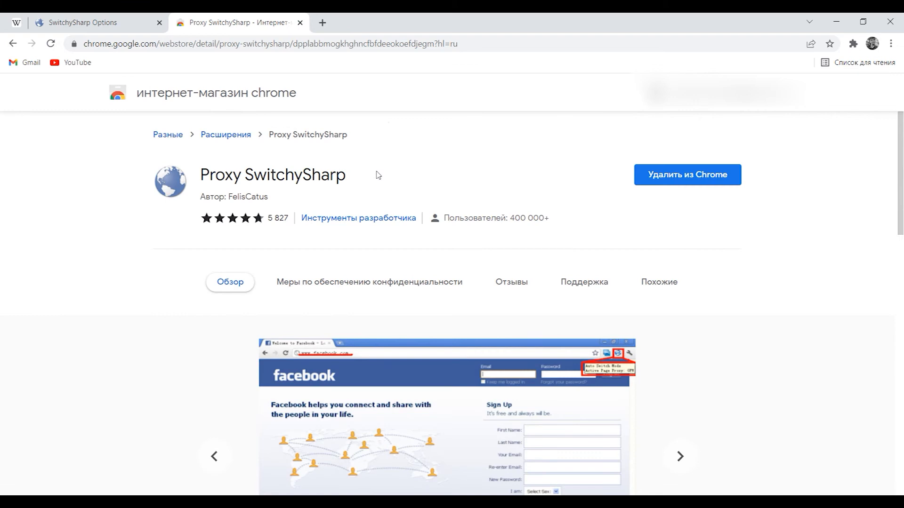
mouse_move(410, 191)
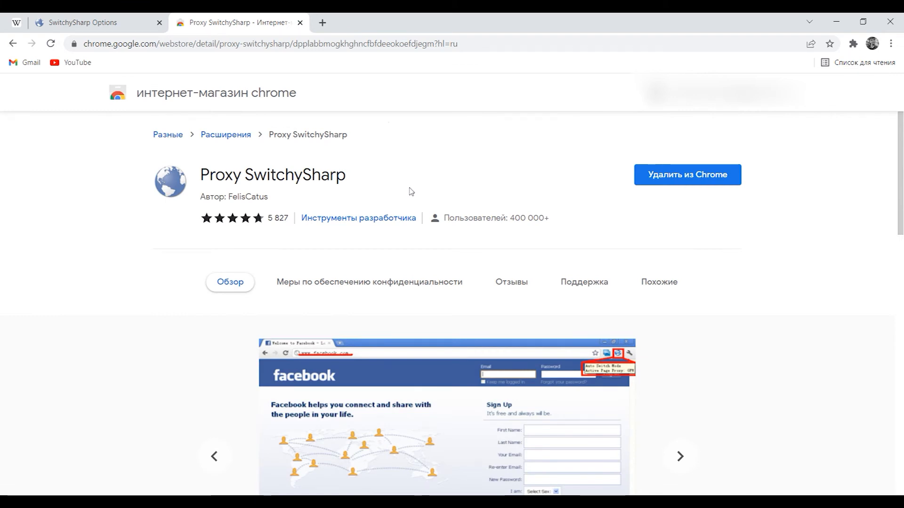
mouse_move(219, 152)
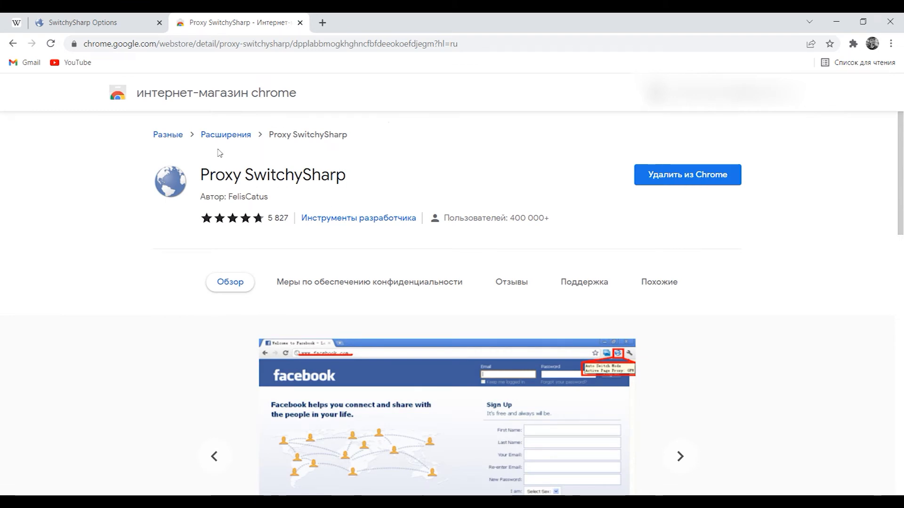
click(85, 22)
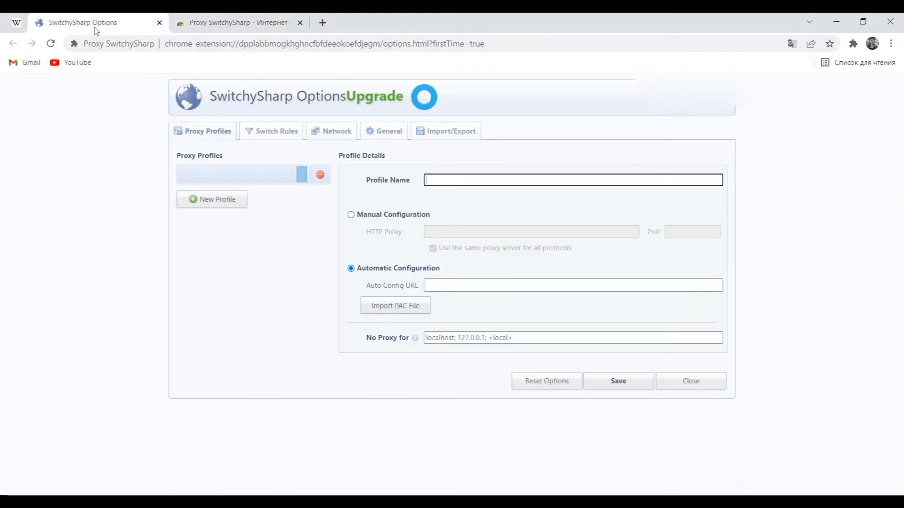
mouse_move(170, 276)
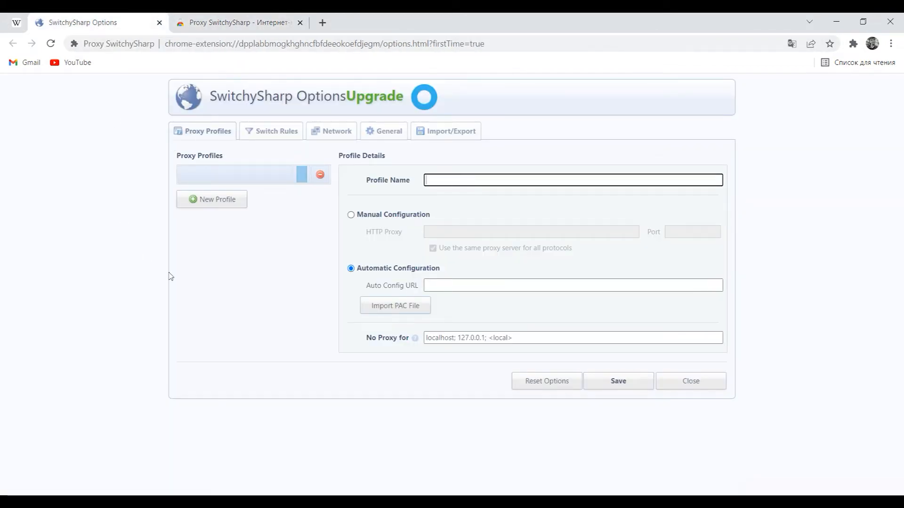
mouse_move(407, 322)
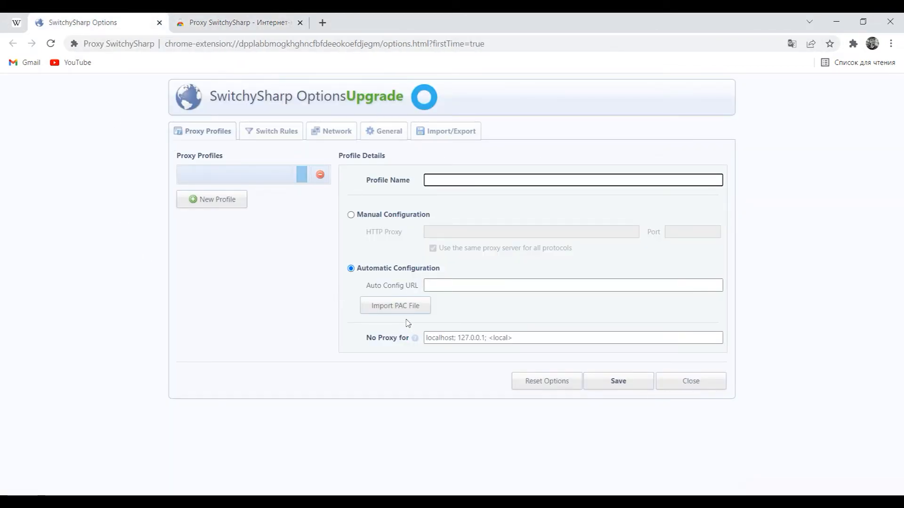
mouse_move(148, 270)
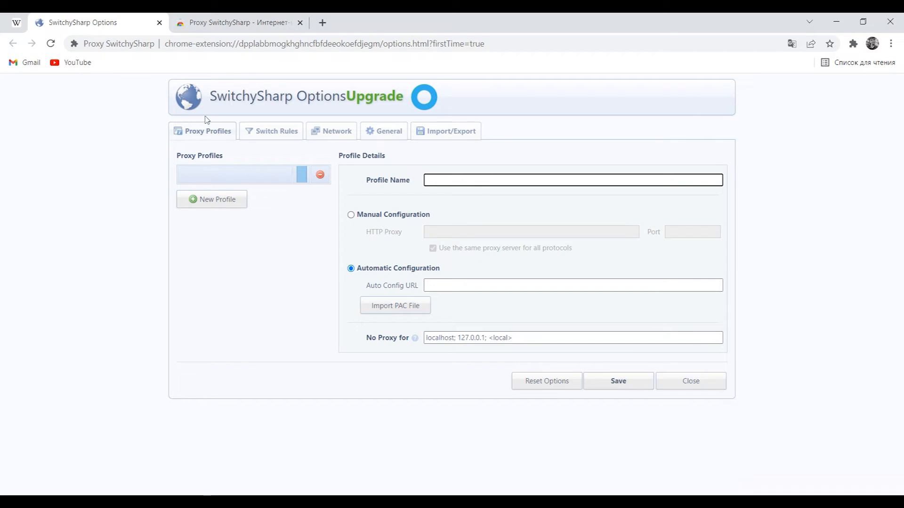
Step: Name a profile '123' with manual proxy settings, then add and delete test profile 'rret'
click(445, 180)
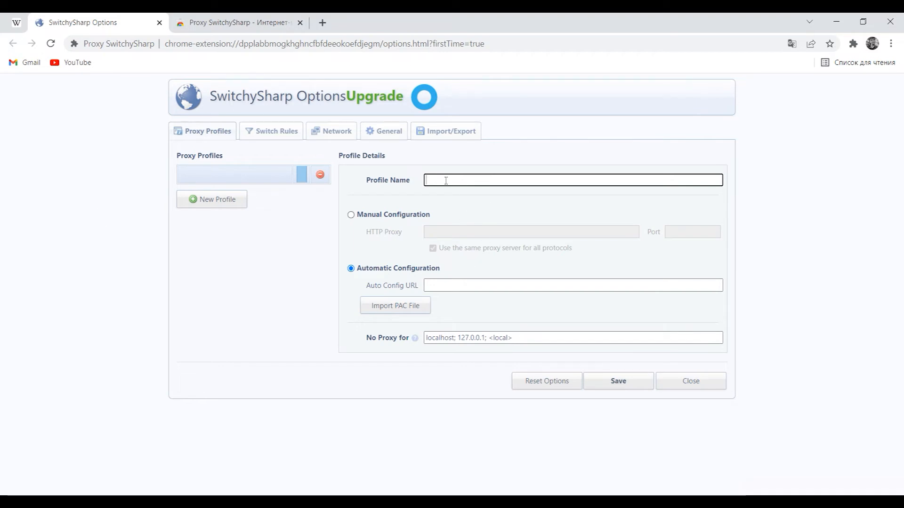
text(123)
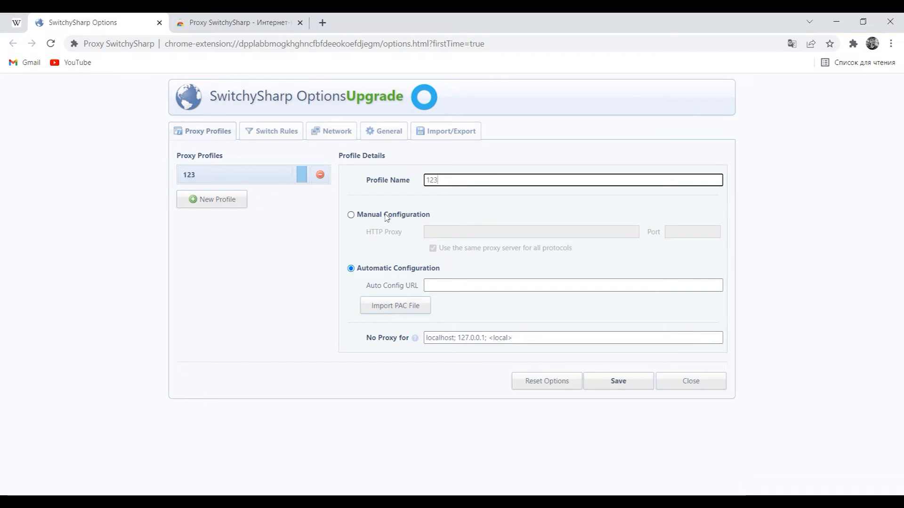
click(211, 199)
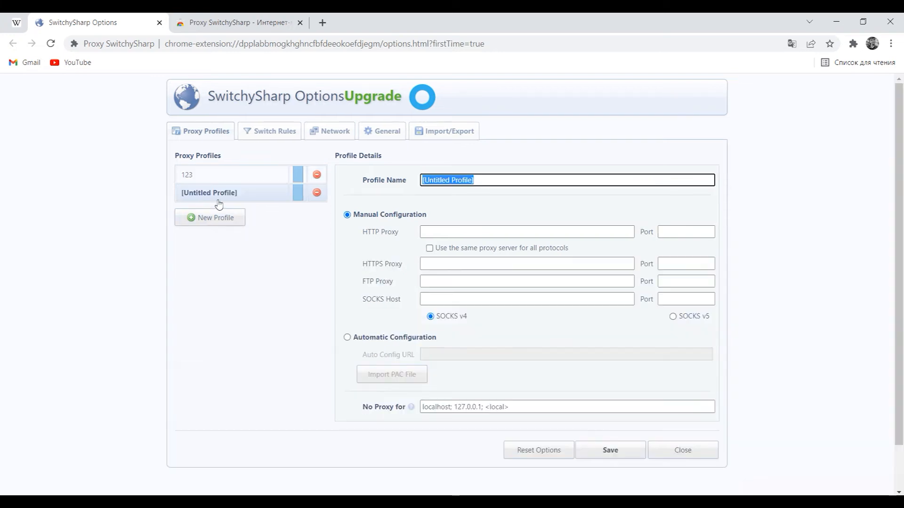
mouse_move(202, 199)
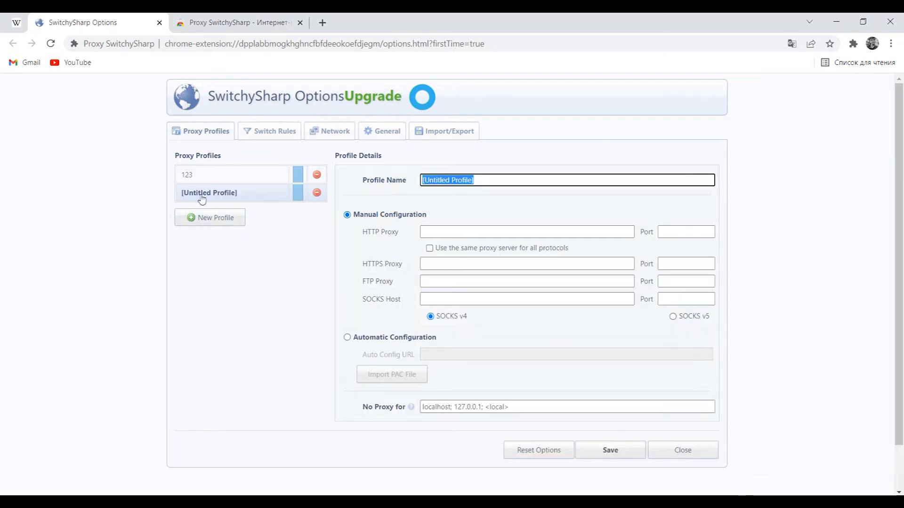
text(rret)
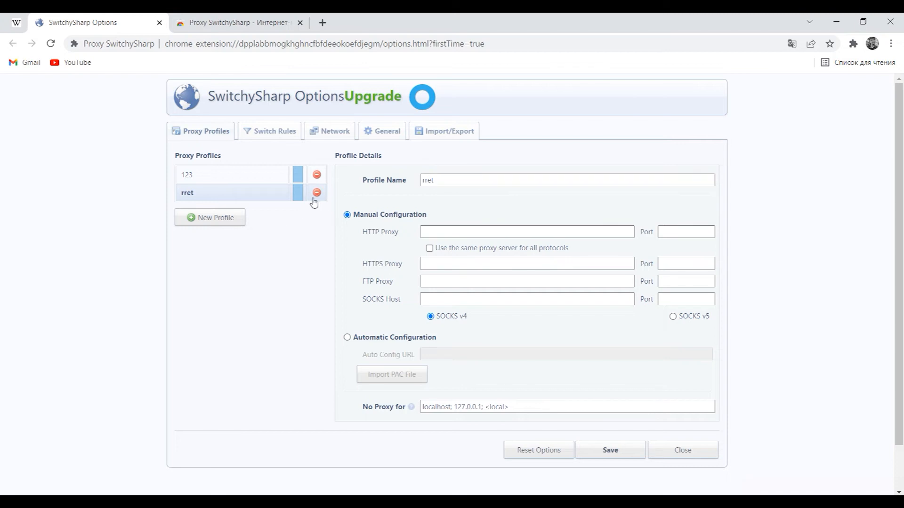
click(316, 192)
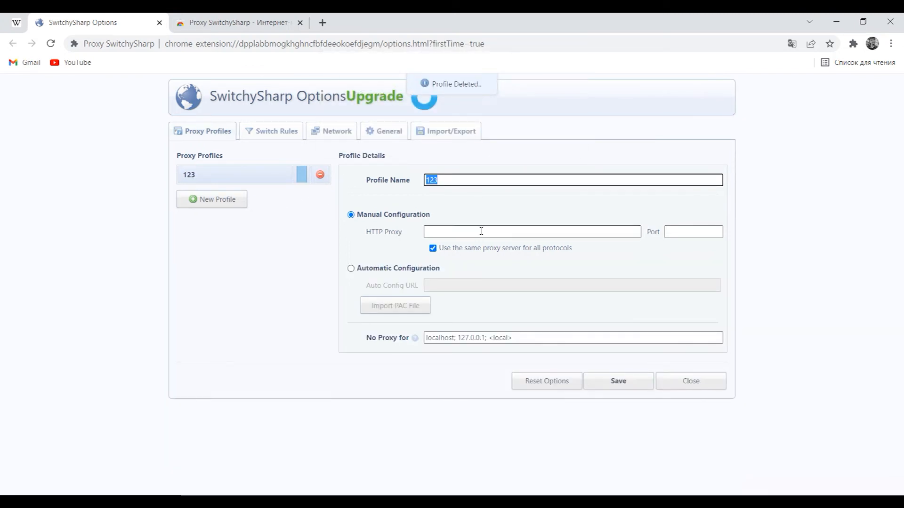
Step: Set HTTP 123.2.2.2:8080, uncheck shared proxy, set HTTPS 123.3.3.3:80, and pick SOCKS v5
text(123.2.2.2)
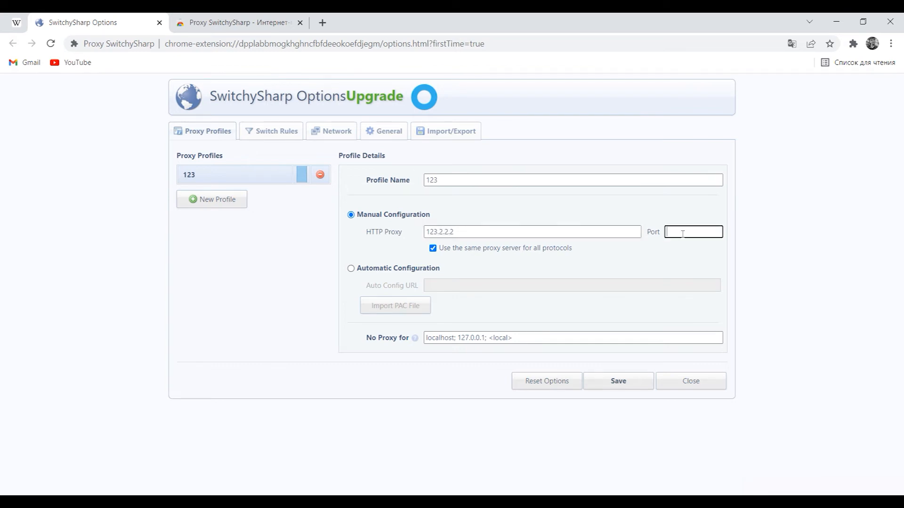
text(8080)
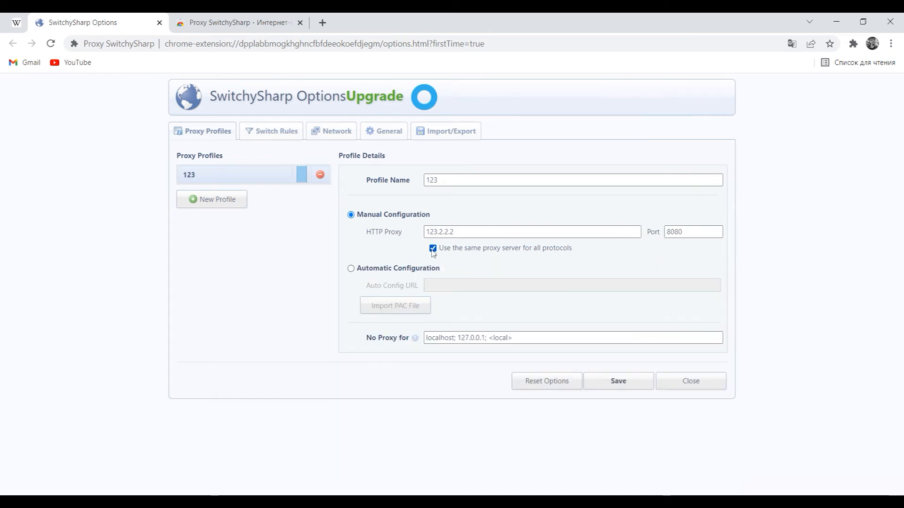
mouse_move(442, 268)
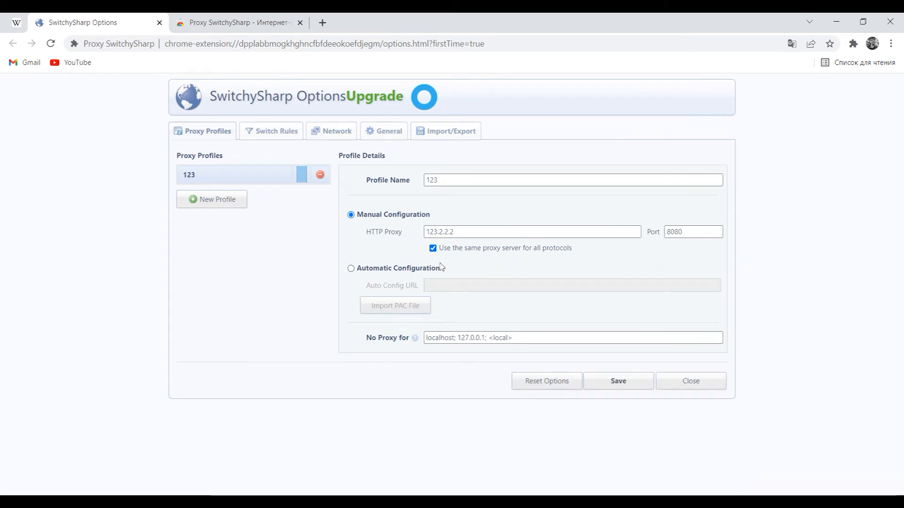
click(432, 248)
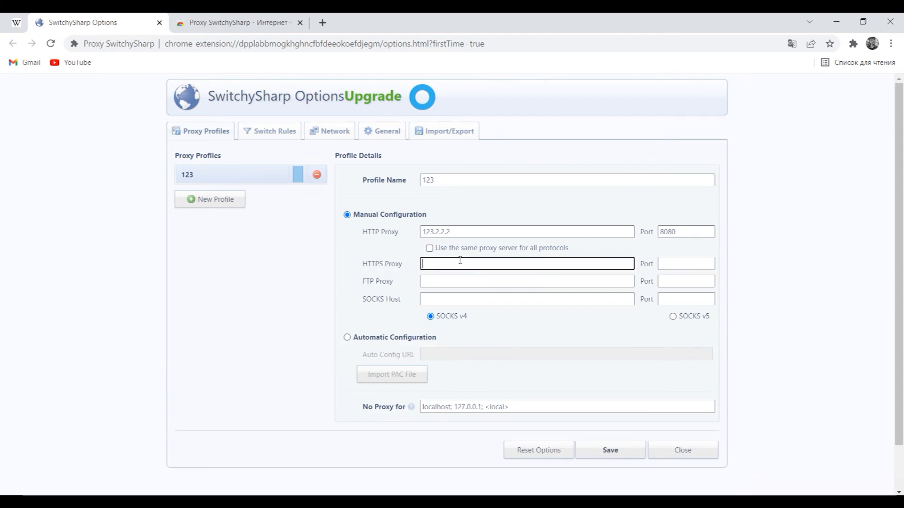
text(123.3.3.3)
click(685, 264)
text(80)
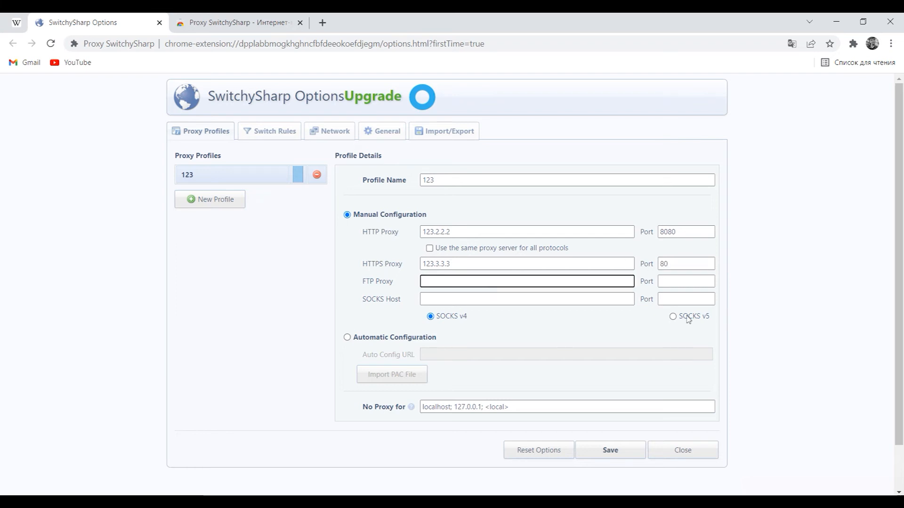
click(672, 316)
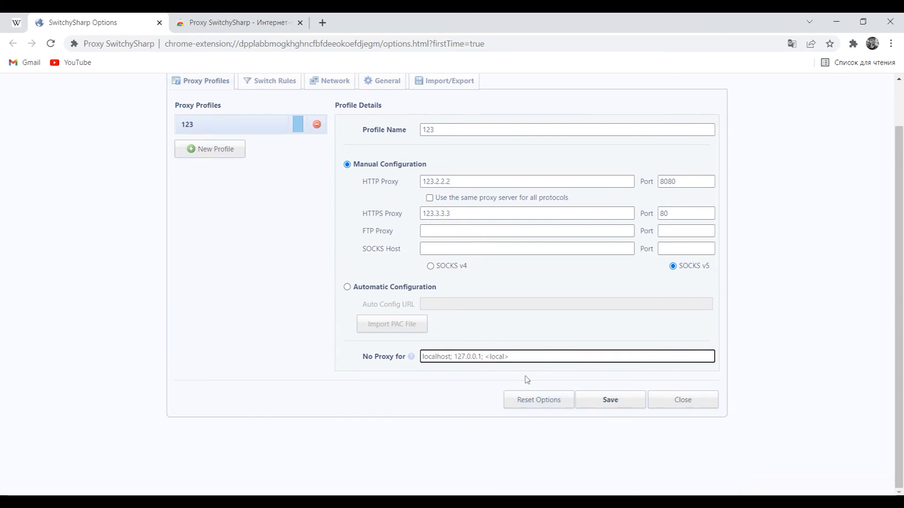
triple_click(467, 357)
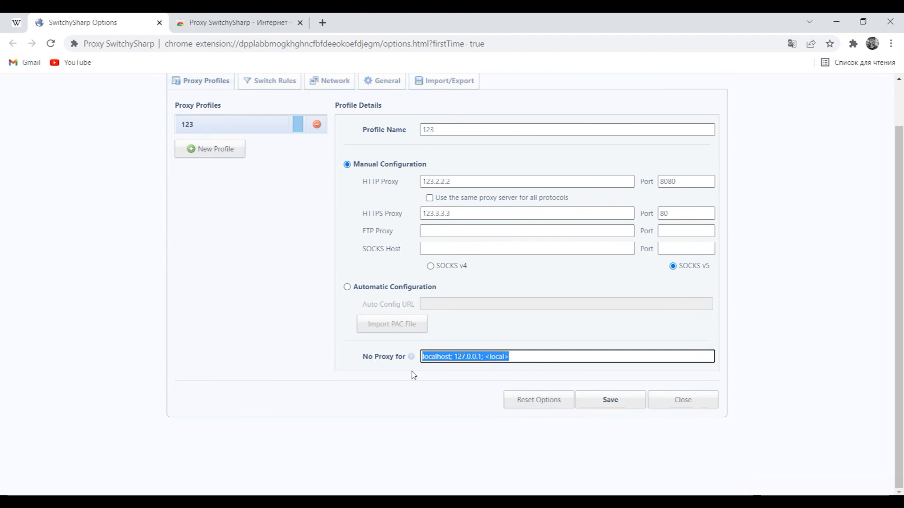
click(565, 129)
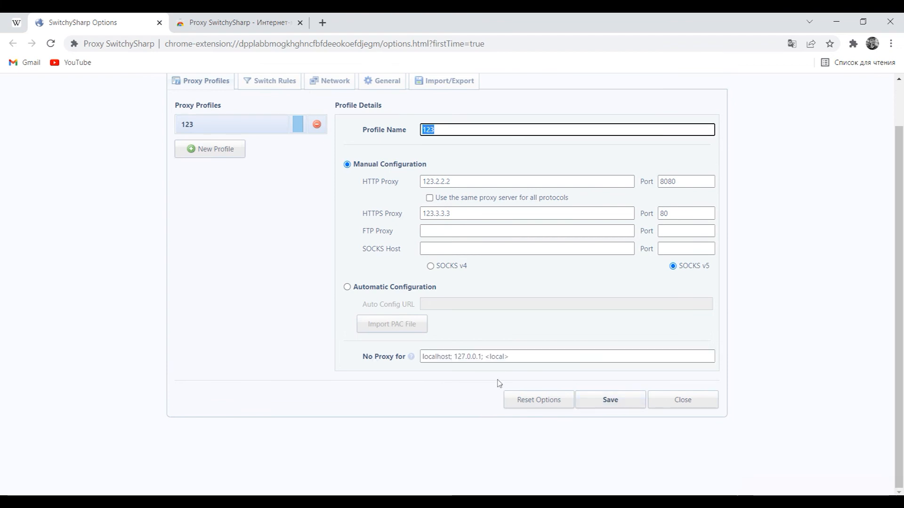
click(610, 400)
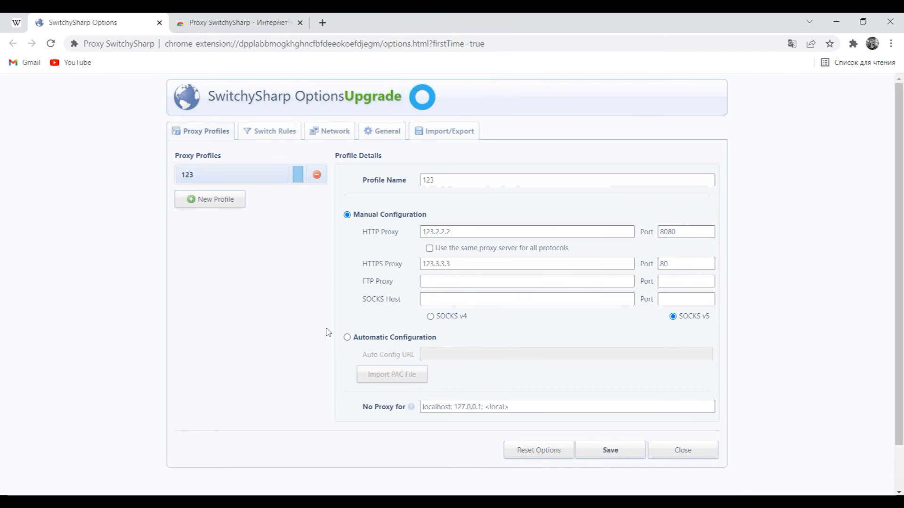
scroll(down, 3)
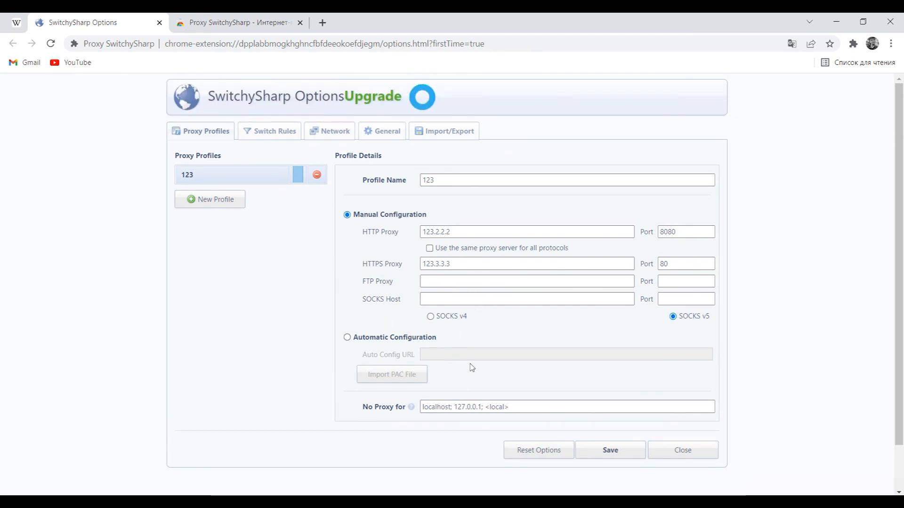
mouse_move(889, 292)
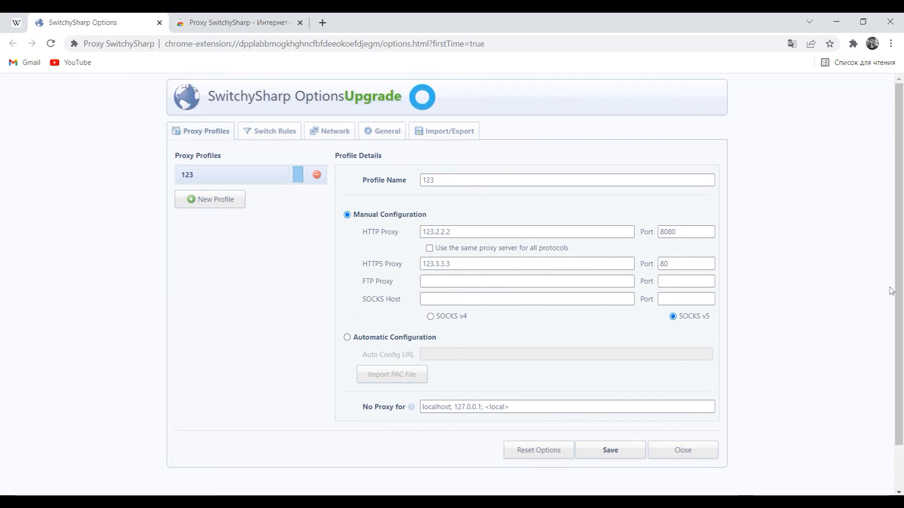
mouse_move(479, 322)
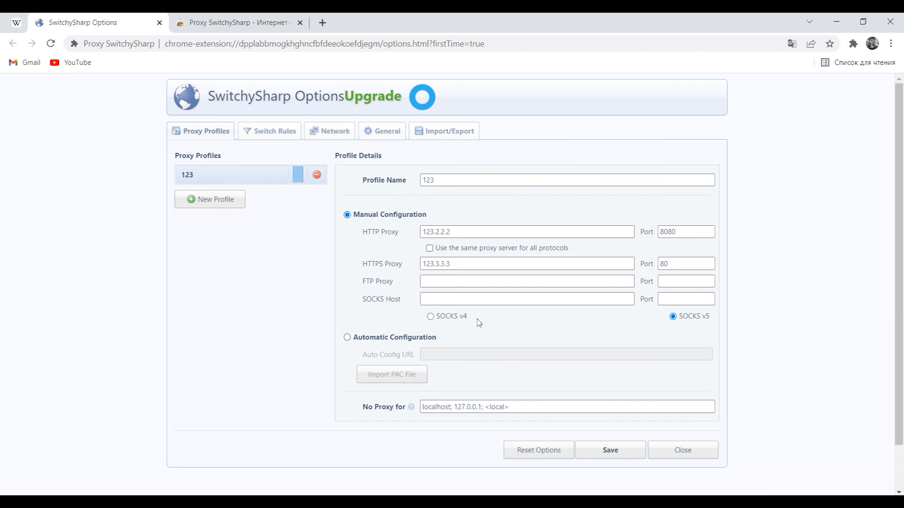
mouse_move(380, 345)
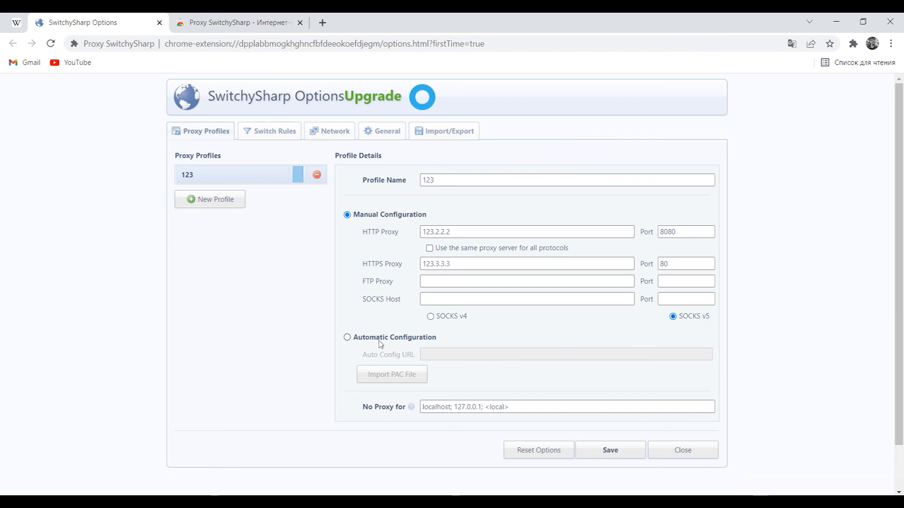
click(347, 337)
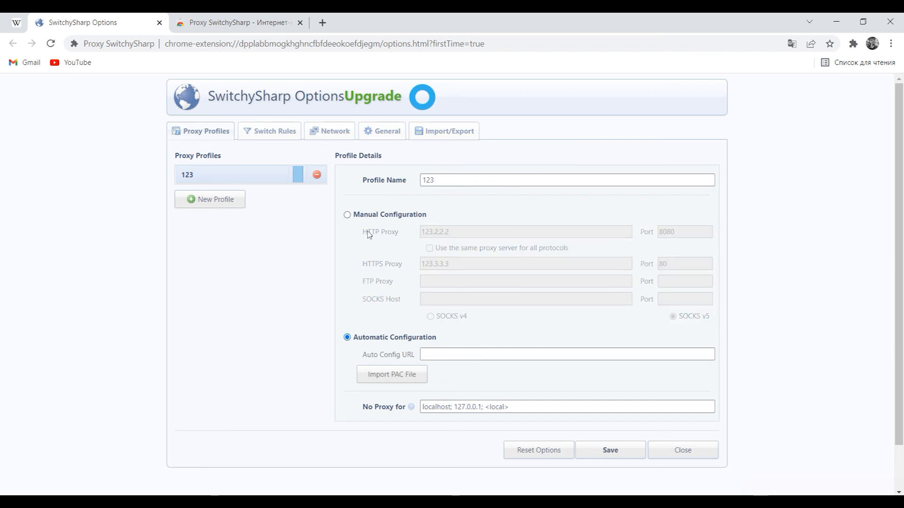
click(347, 214)
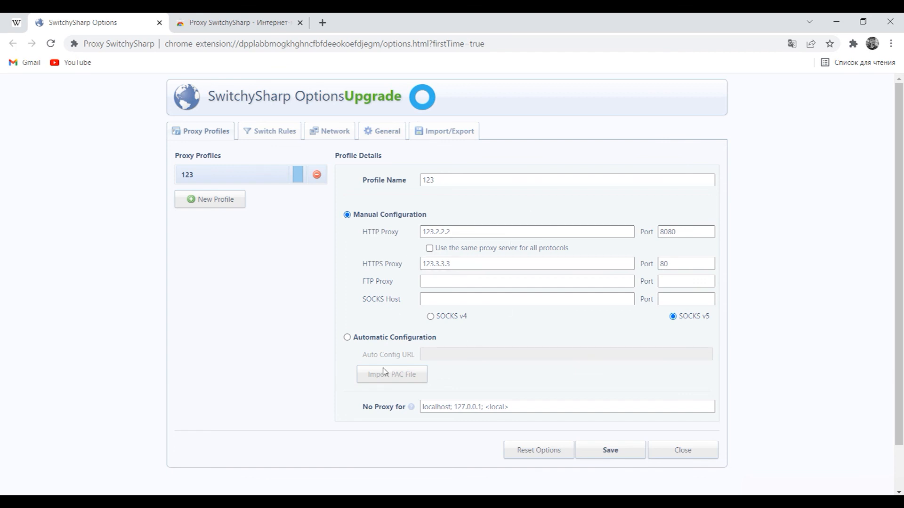
mouse_move(320, 320)
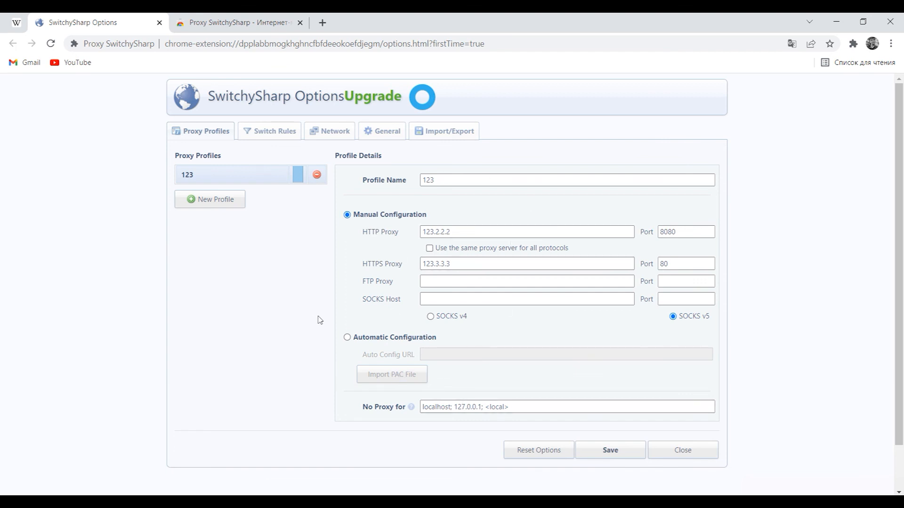
mouse_move(321, 311)
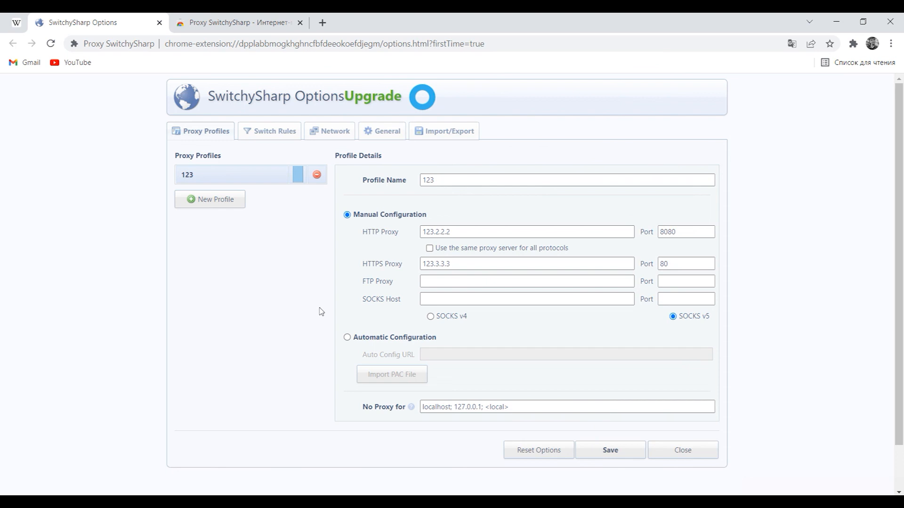